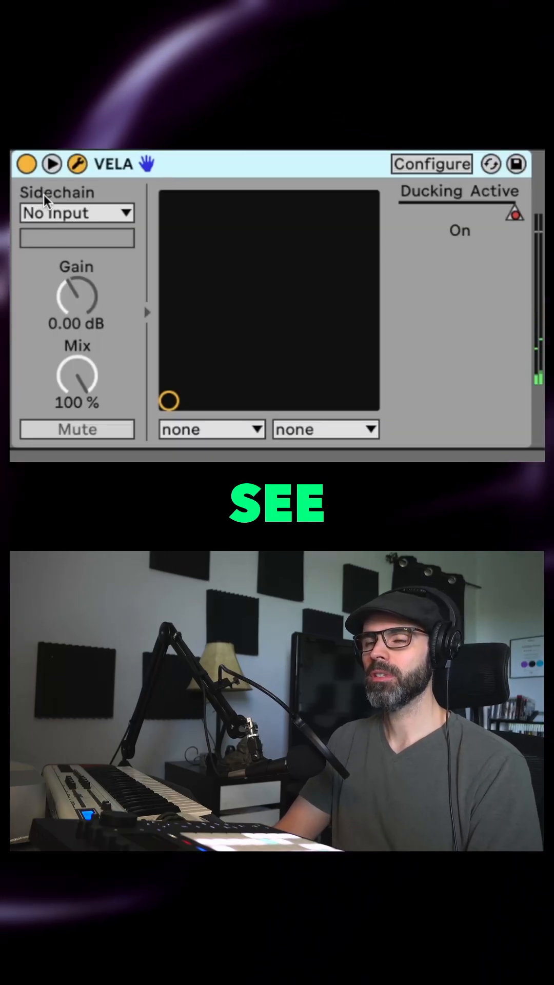
# Key Vela's reverb ducking from the Drums track via the Sidechain dropdown.
pyautogui.click(77, 213)
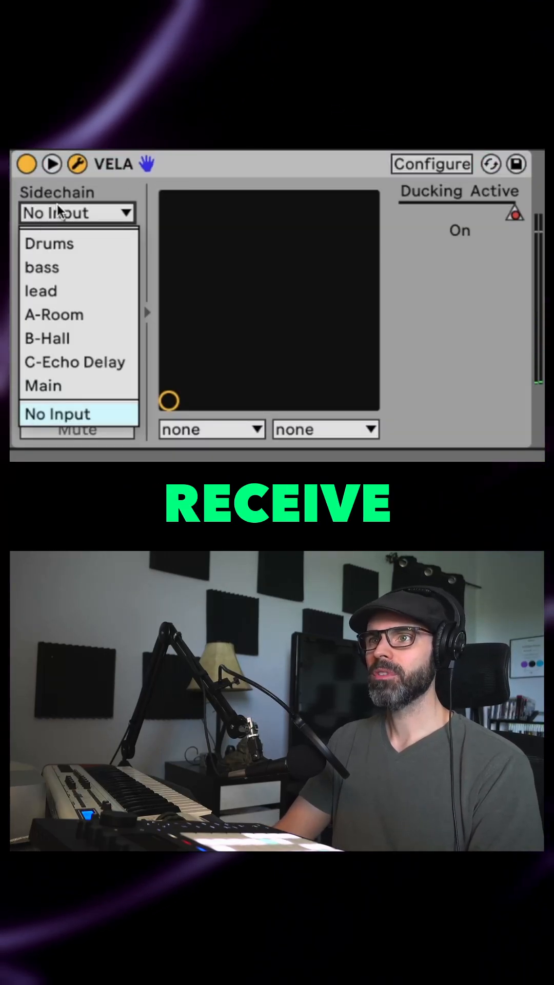
pyautogui.click(49, 244)
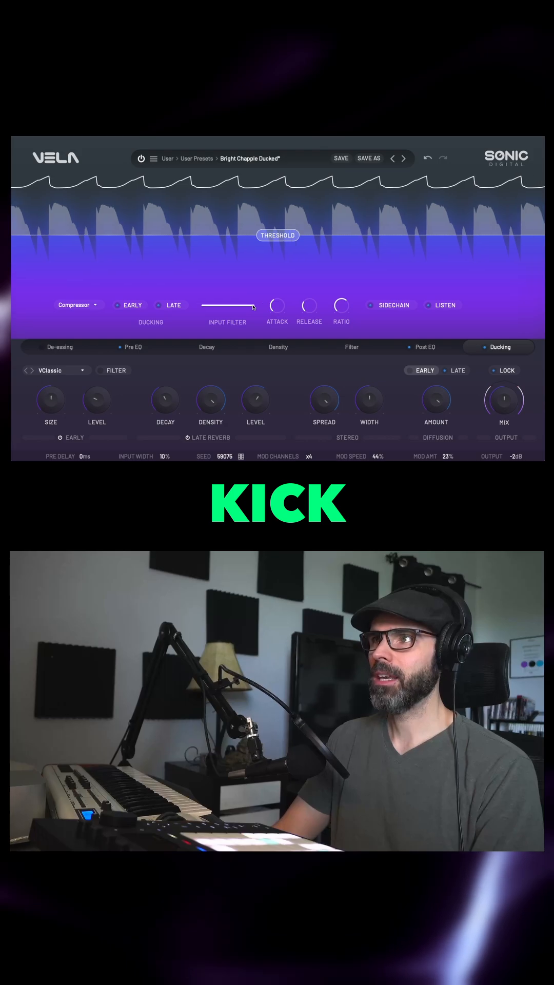
# Narrow Vela's input filter to the kick and switch Listen off.
pyautogui.moveTo(254, 308); pyautogui.dragTo(214, 308)
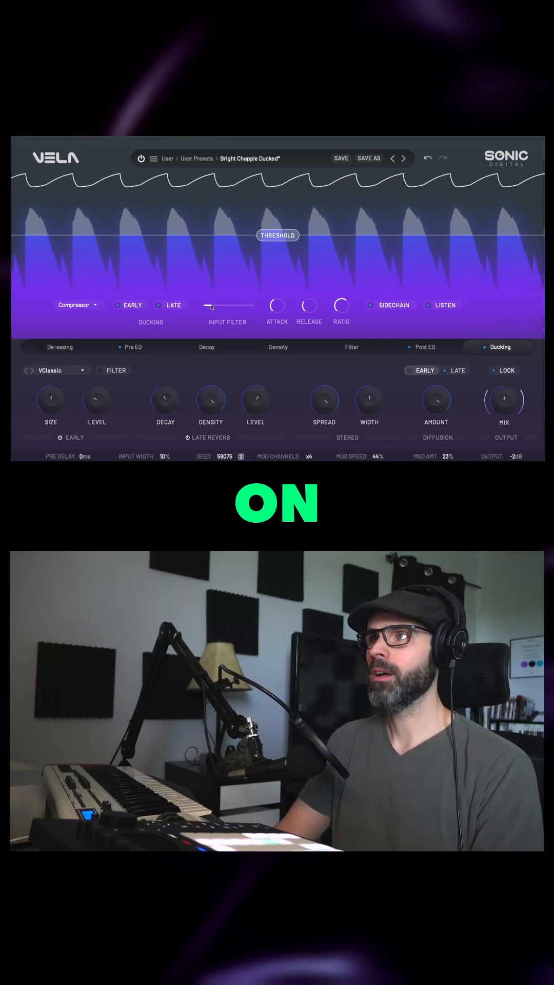
pyautogui.click(429, 305)
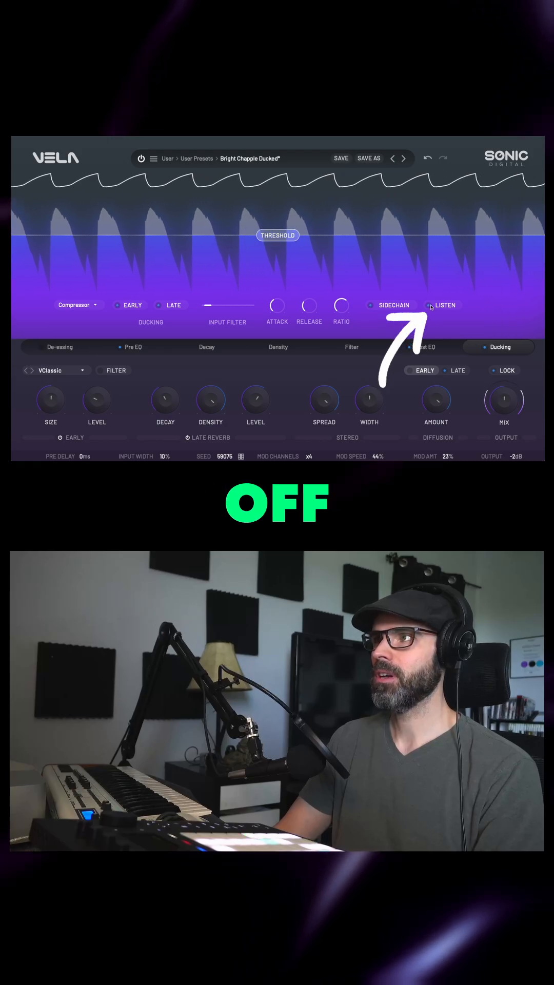